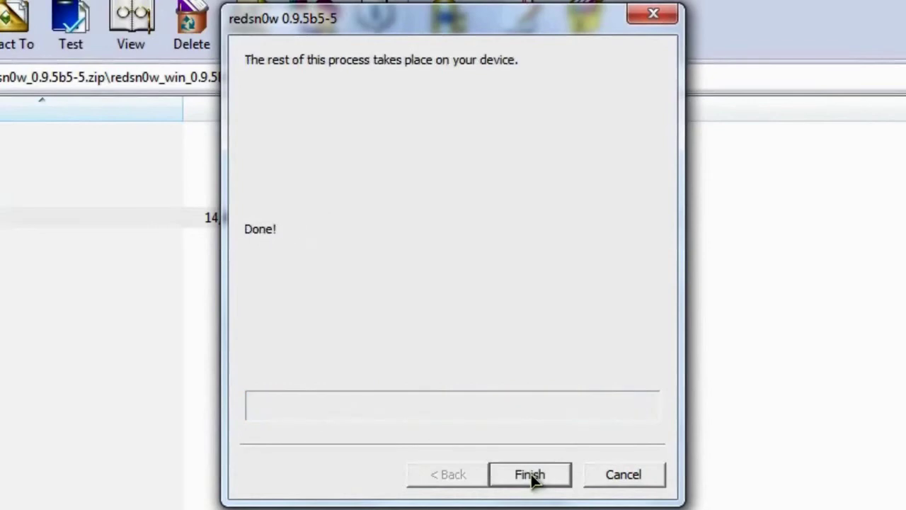
pyautogui.moveTo(484, 87)
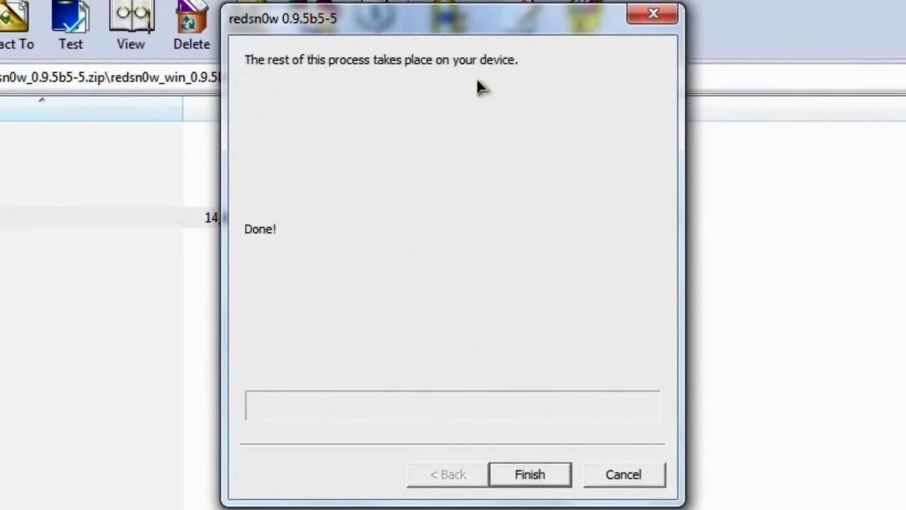